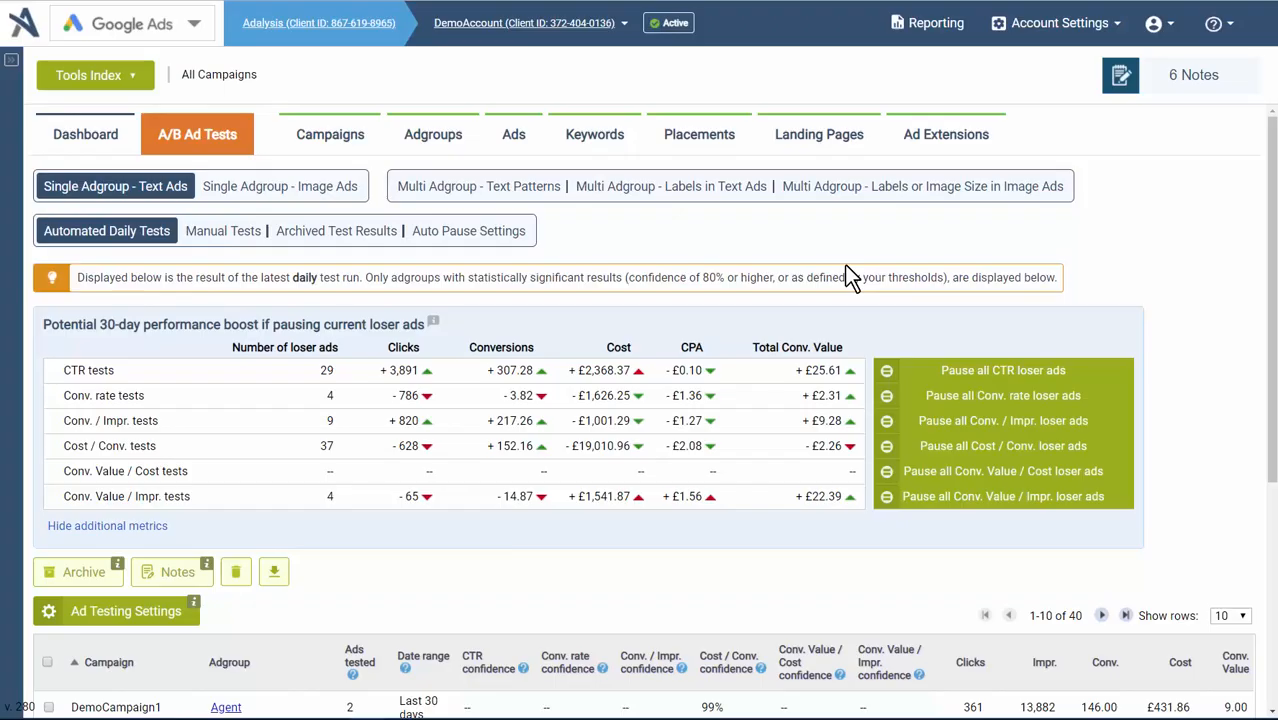
mouse_move(862, 300)
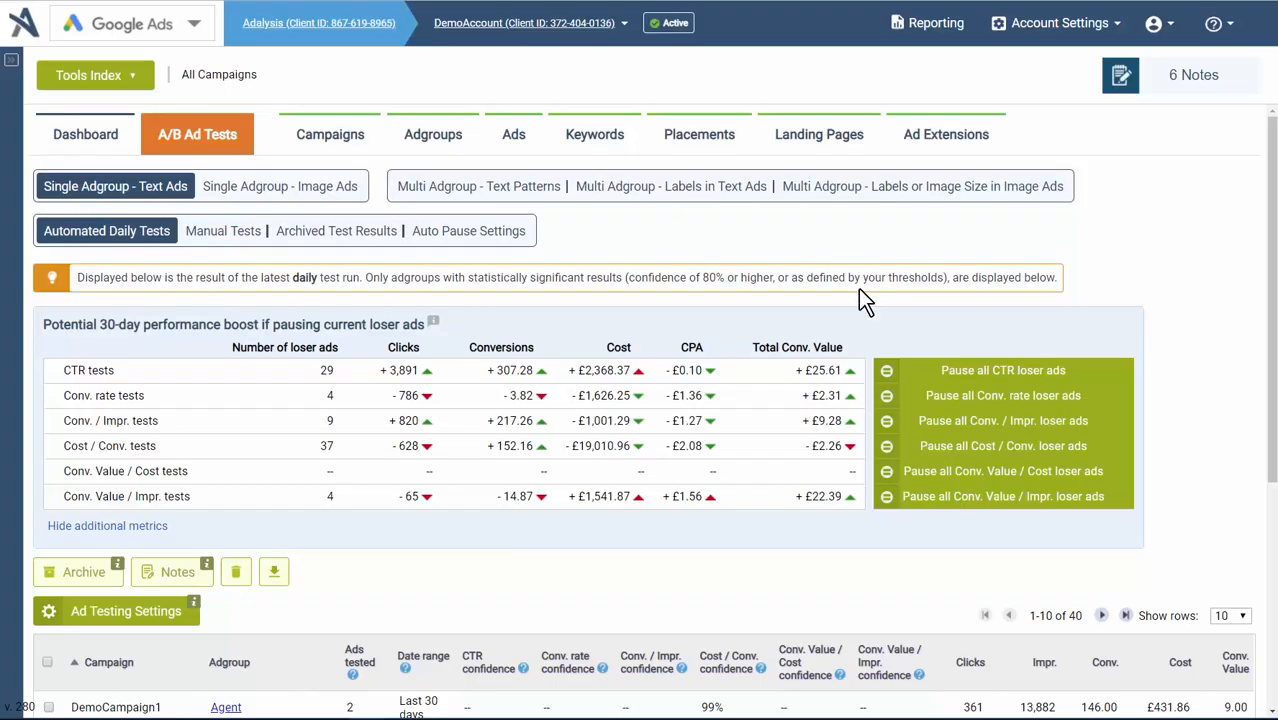
mouse_move(760, 264)
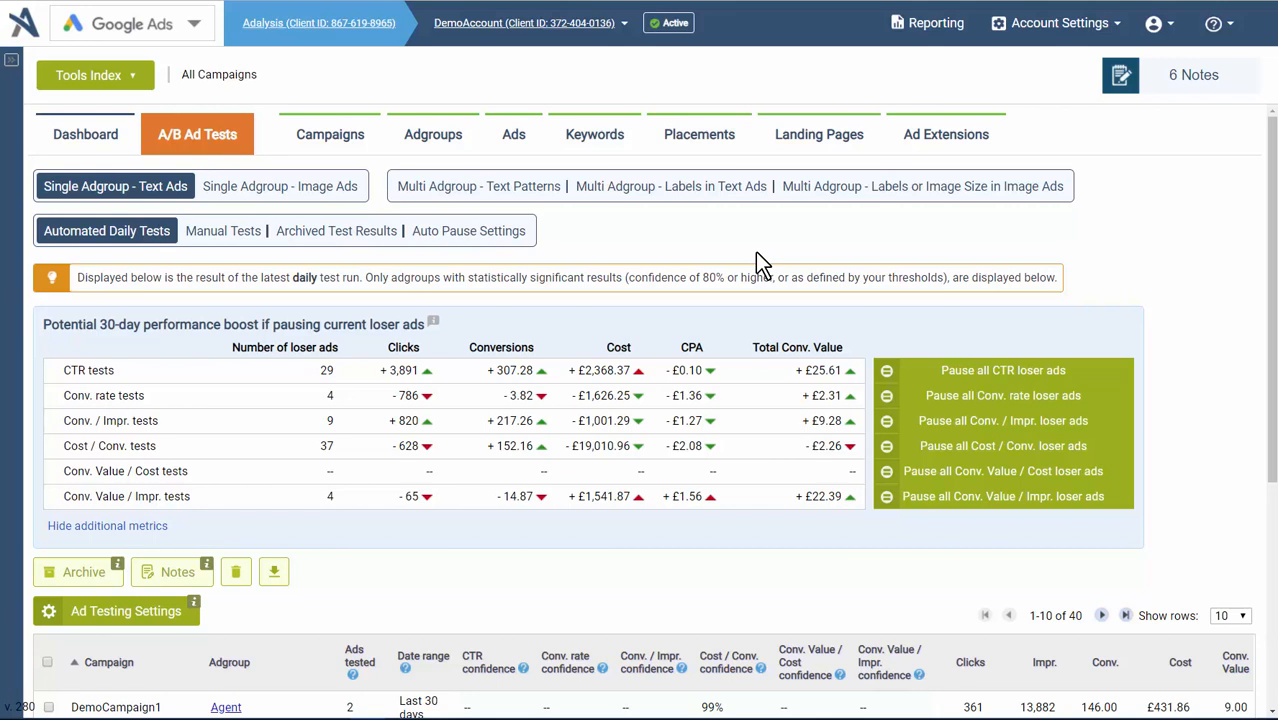
mouse_move(384, 244)
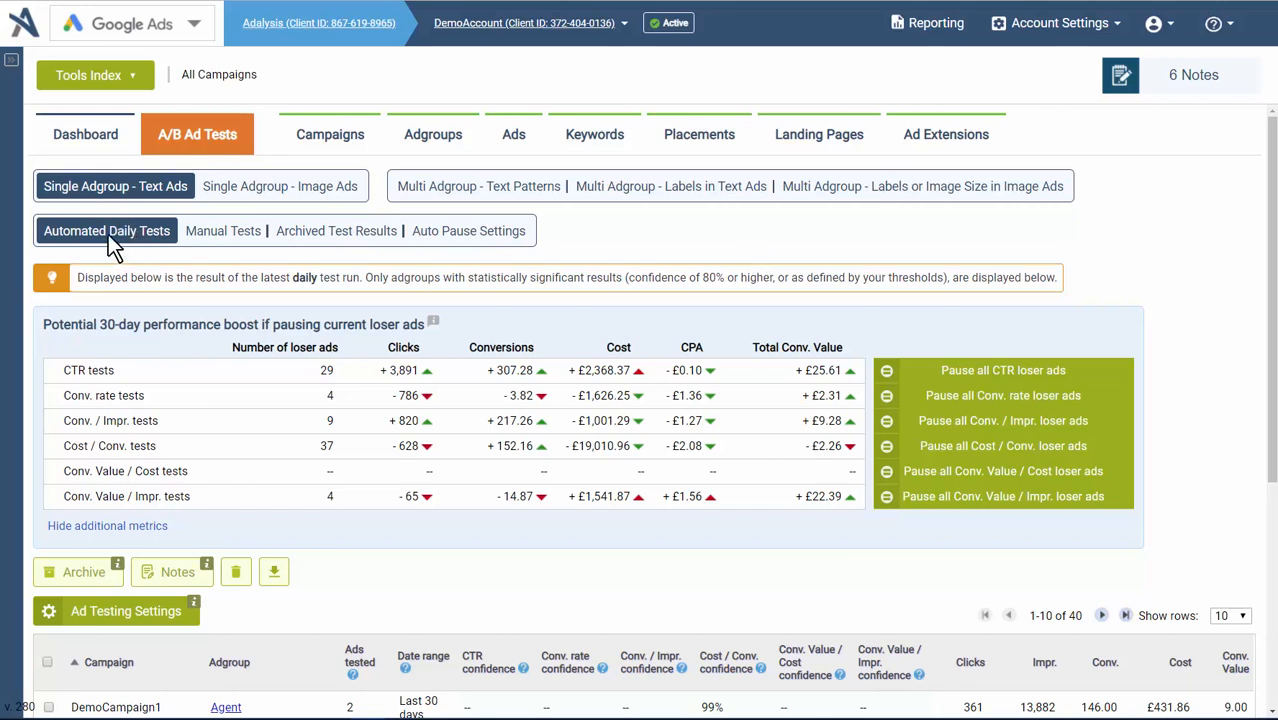
mouse_move(590, 480)
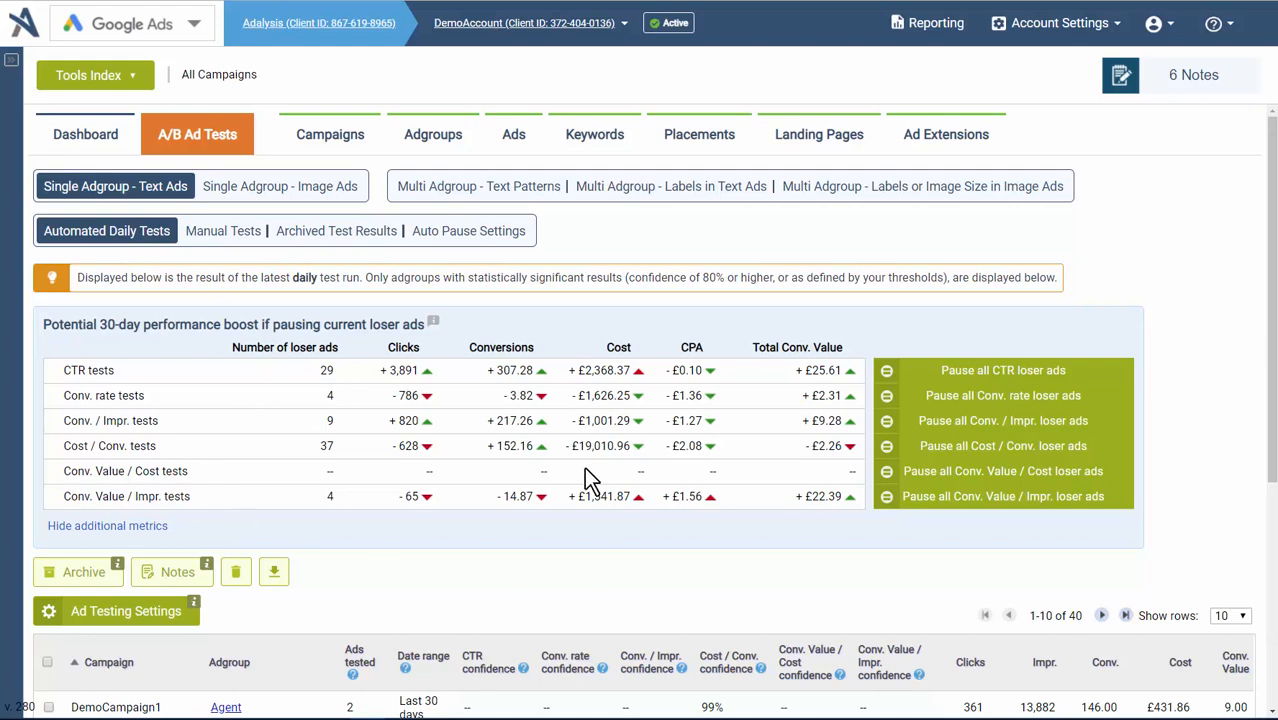
View the Manual Tests tab, then the Archived Test Results for single-adgroup tests.
scroll("down", 3)
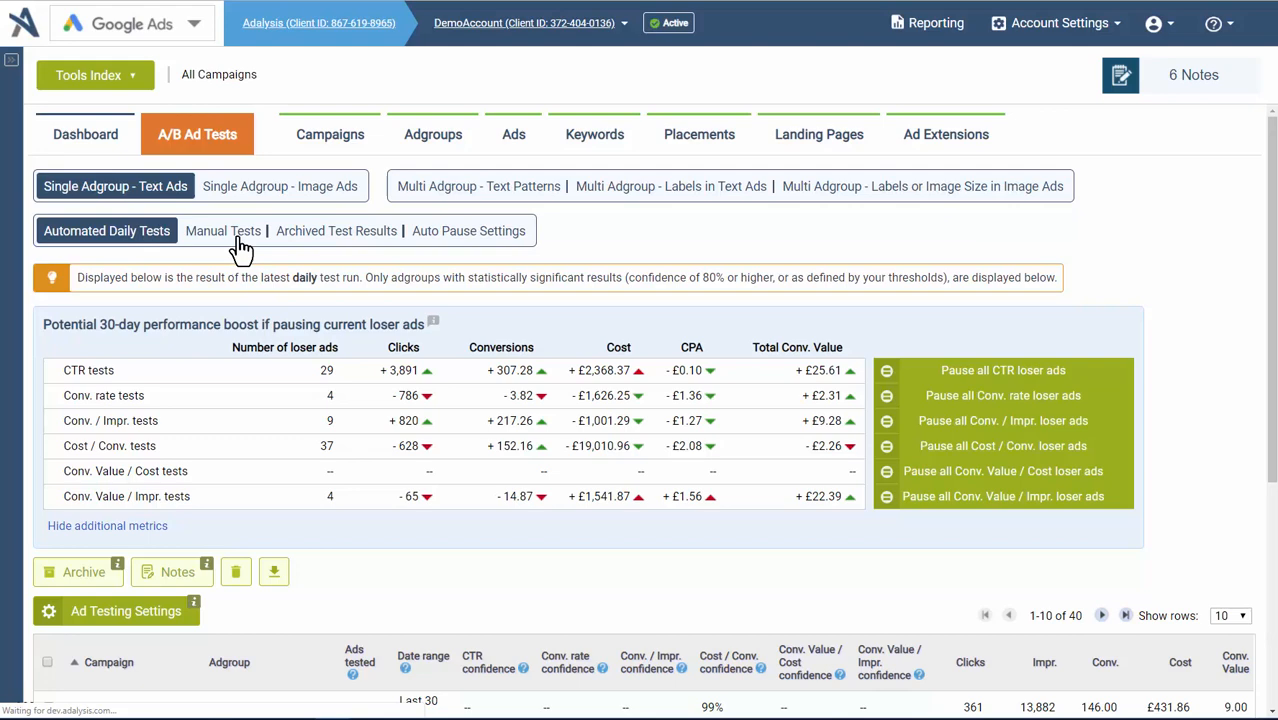
left_click(224, 230)
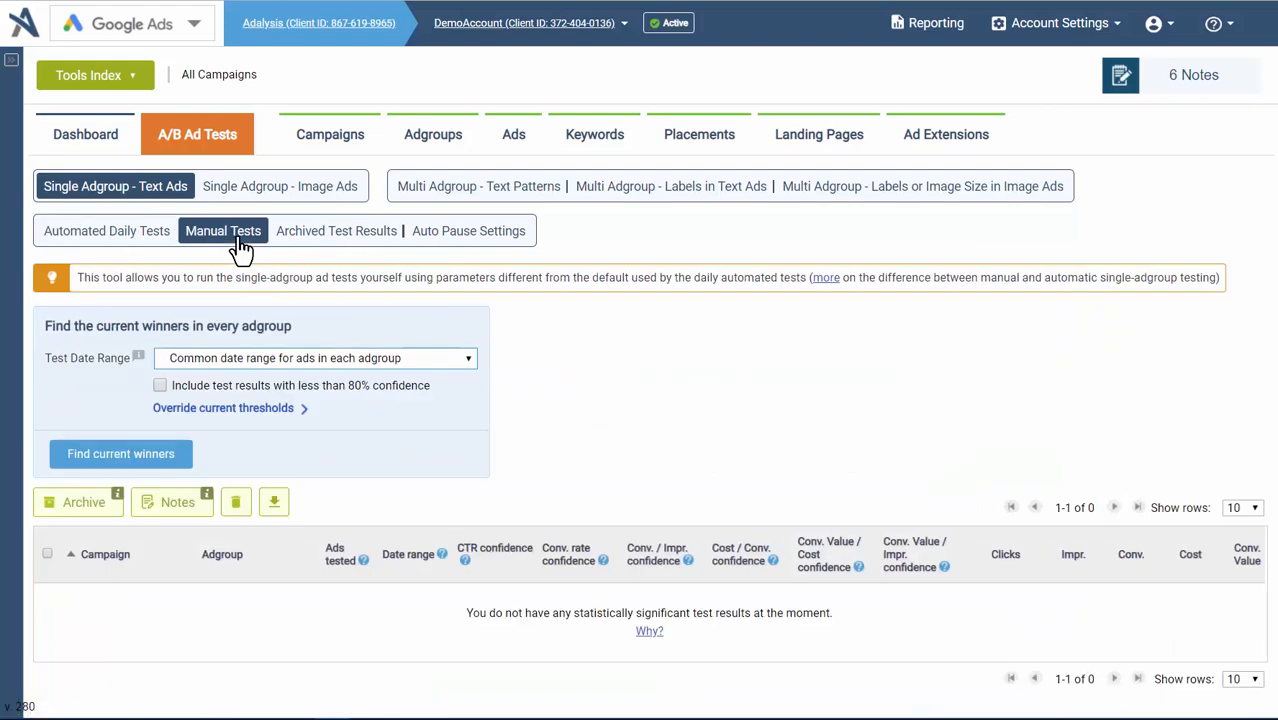
mouse_move(328, 248)
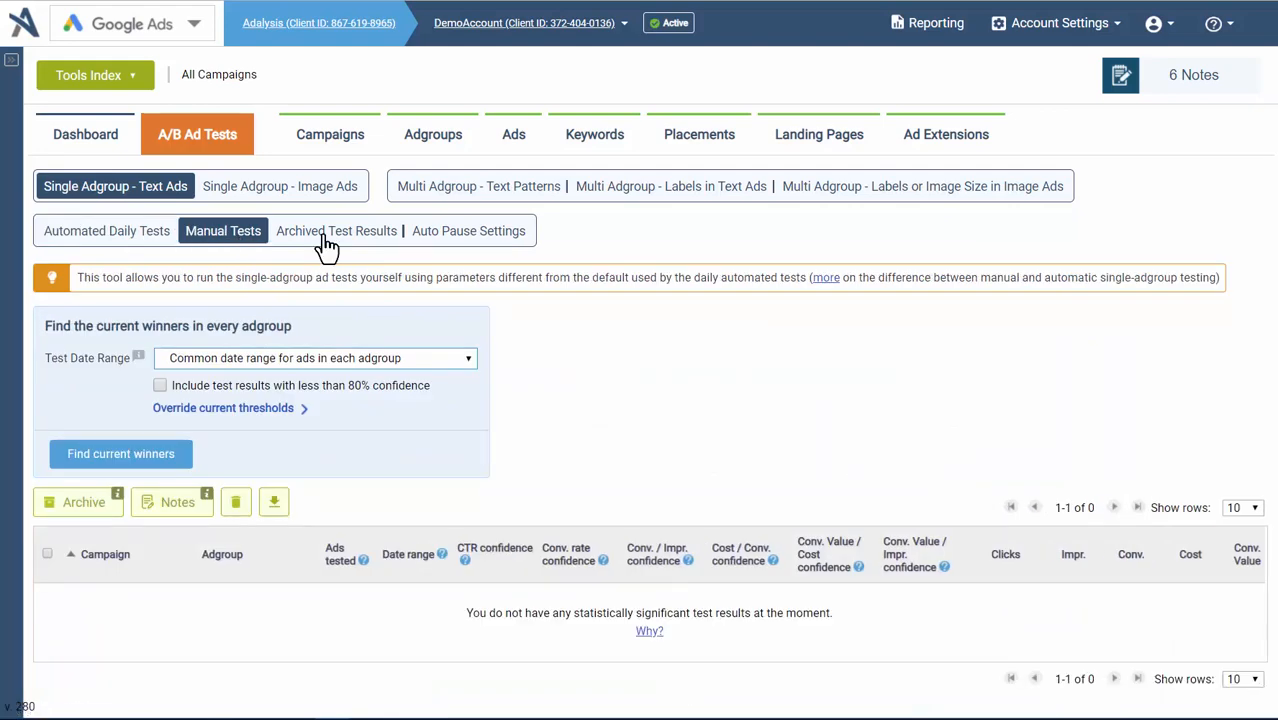
left_click(336, 232)
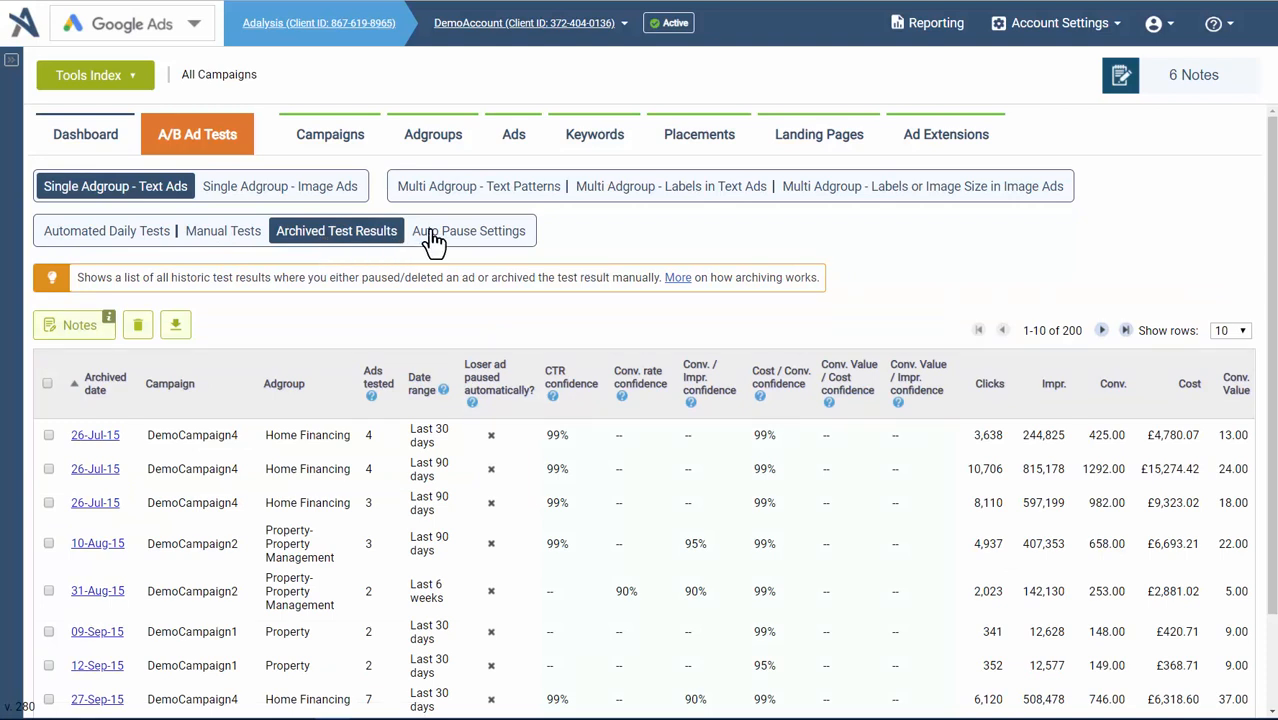
Show the Auto Pause Settings listing ad groups with auto-pause status and queued drafts.
left_click(468, 232)
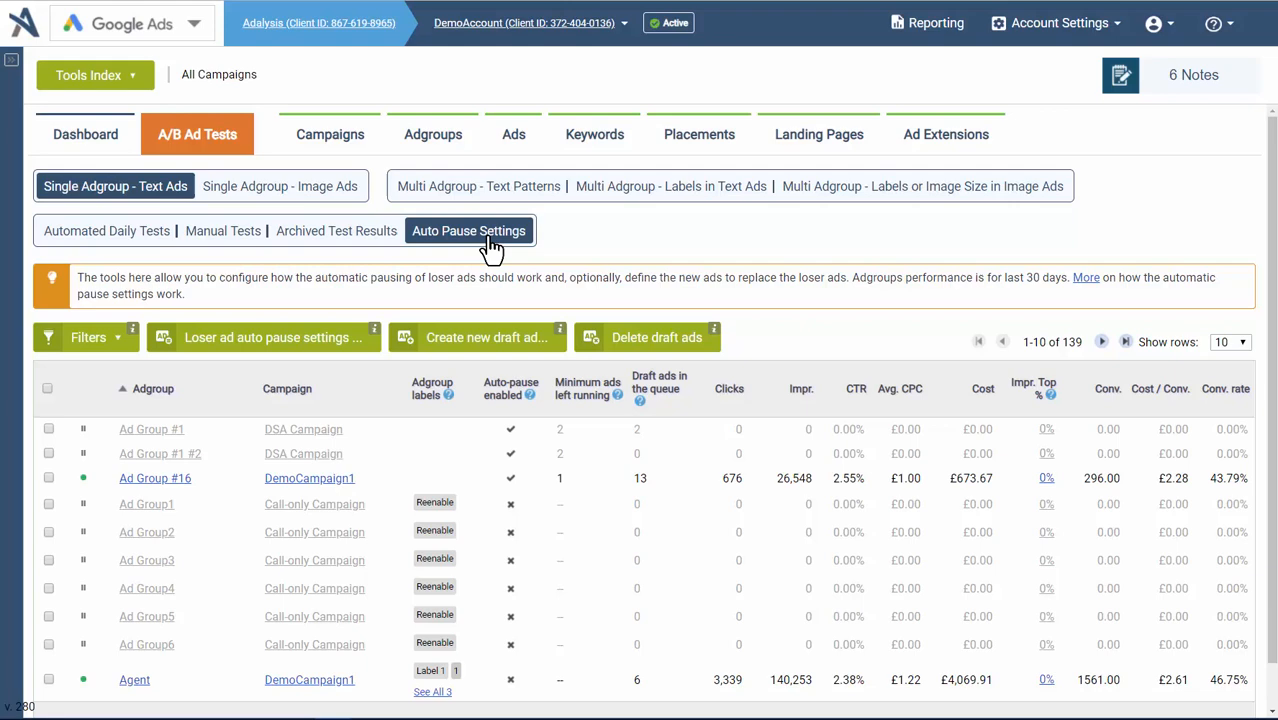
mouse_move(490, 336)
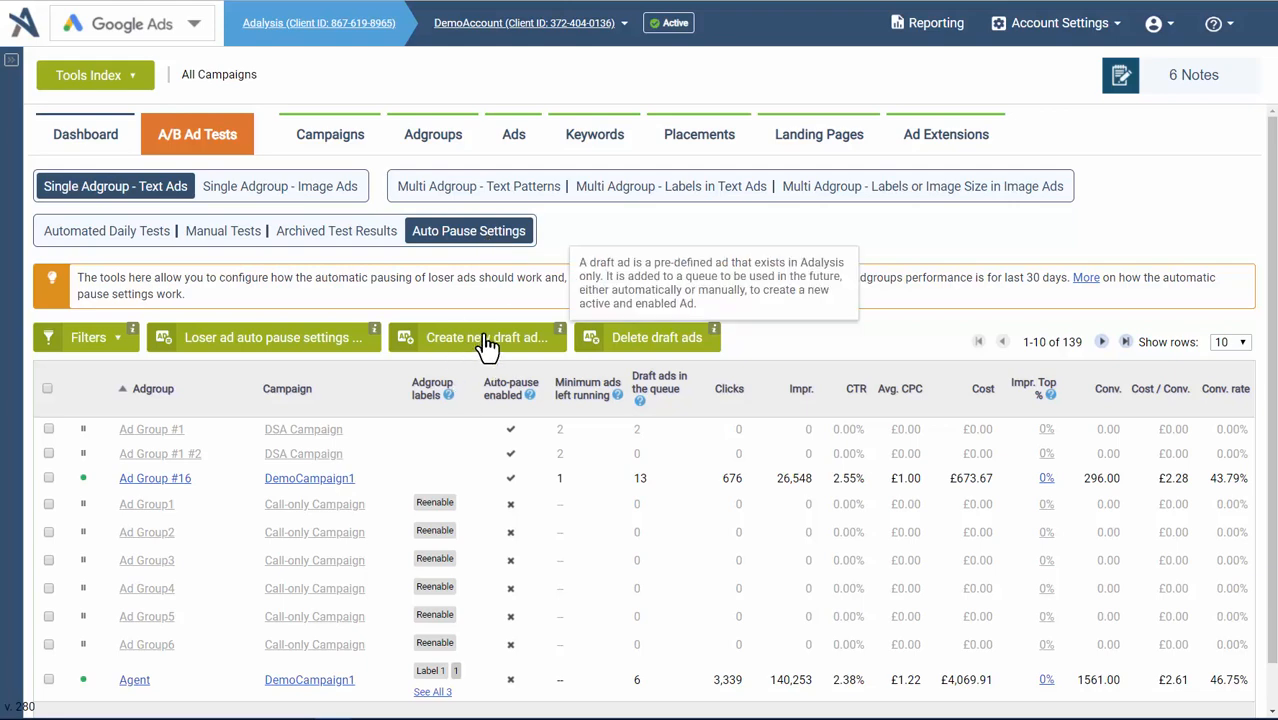
mouse_move(170, 280)
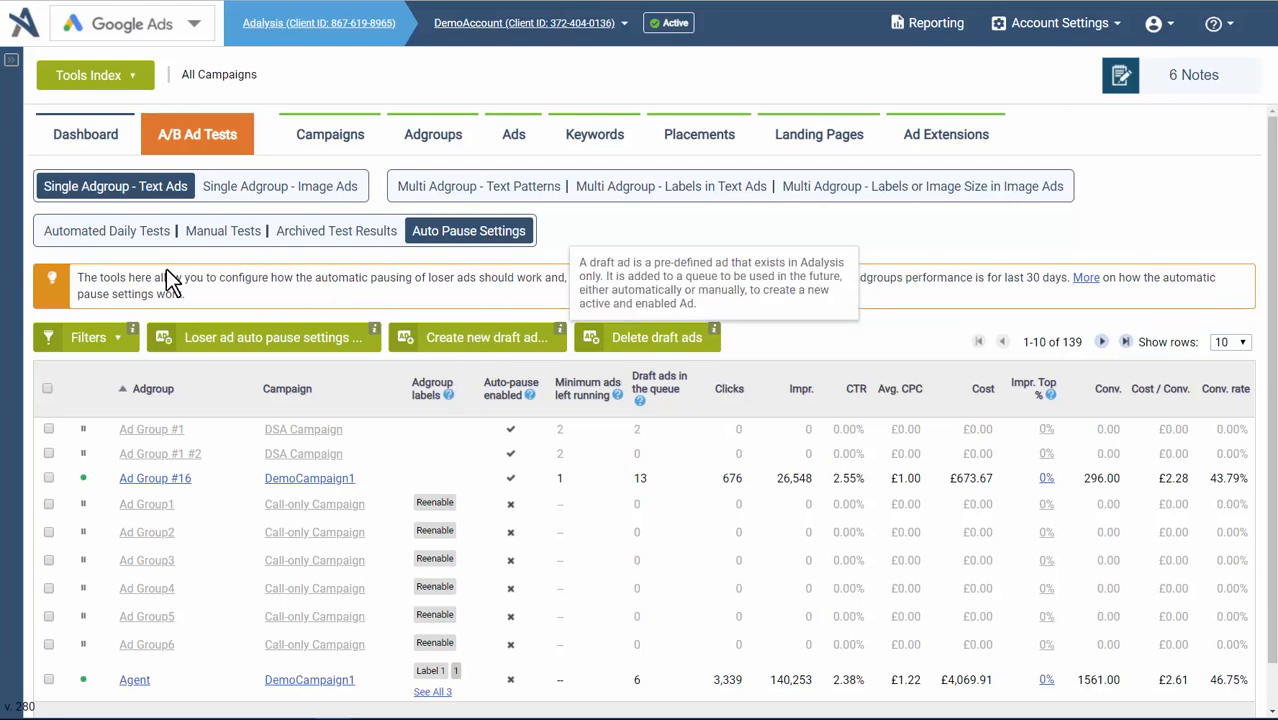
Show the Account Ad Testing Thresholds and metrics that apply to all campaigns.
left_click(106, 232)
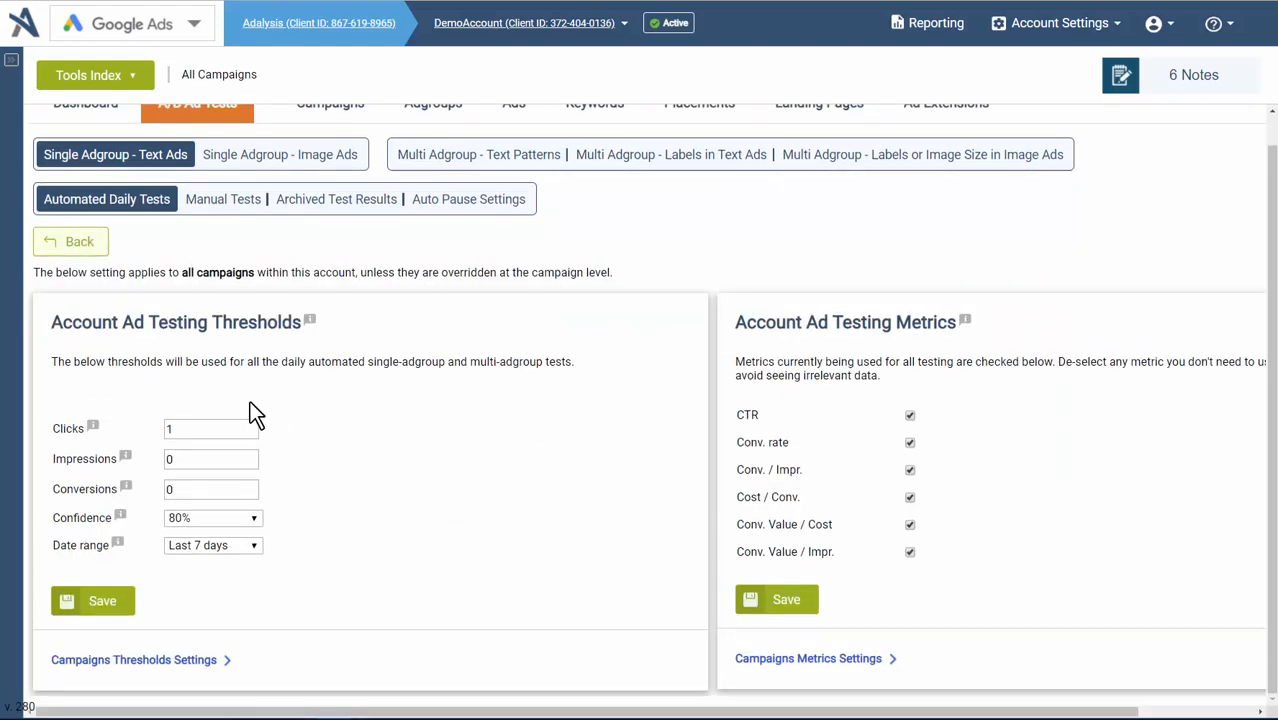
mouse_move(904, 600)
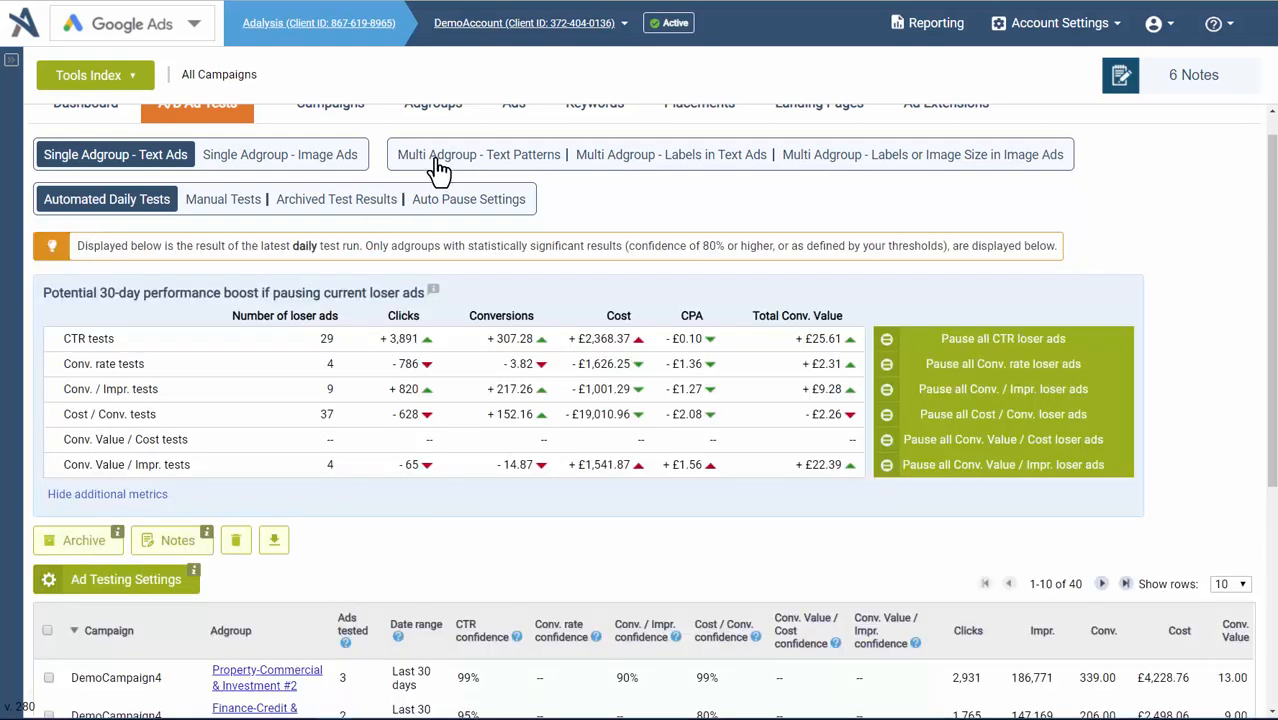
left_click(478, 154)
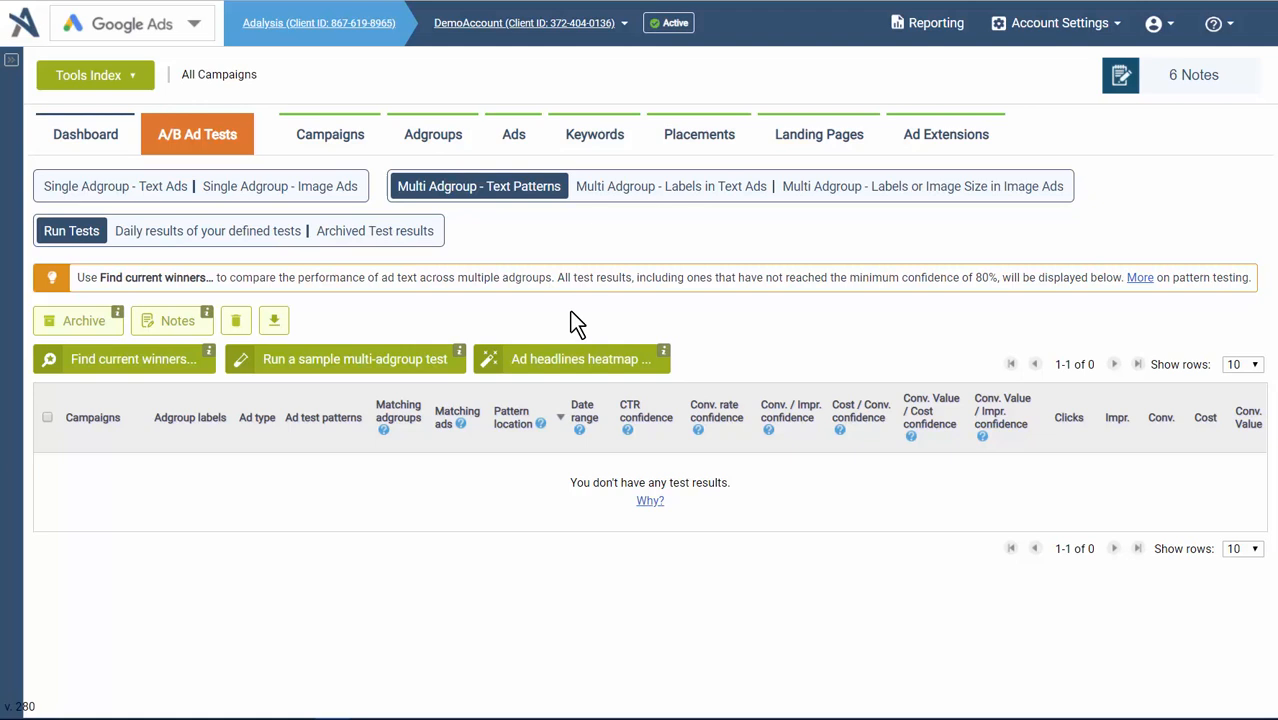
mouse_move(176, 360)
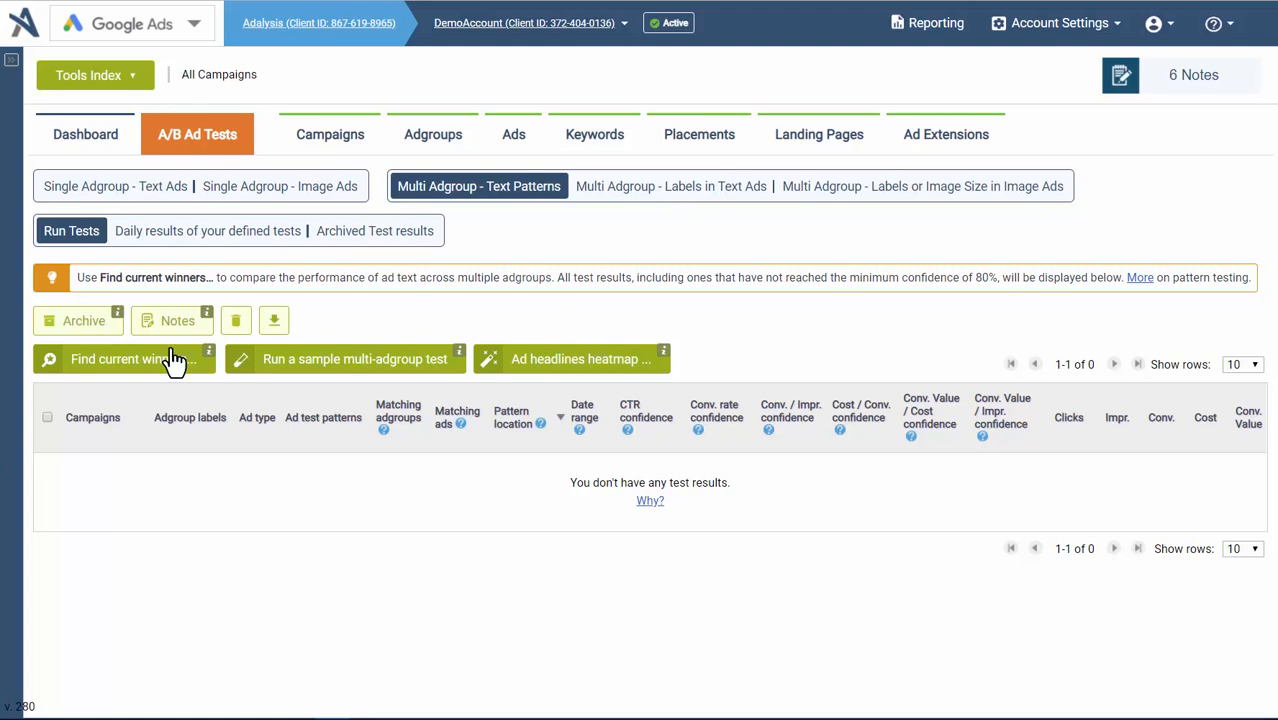
left_click(120, 360)
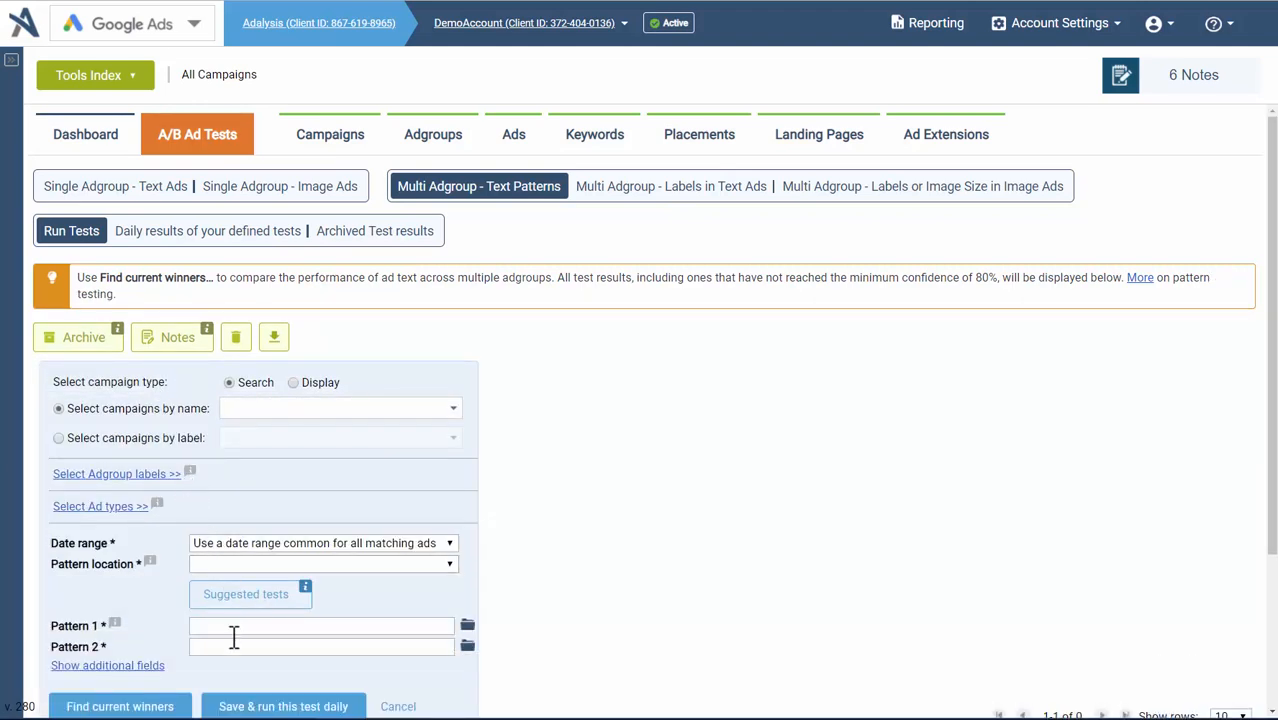
mouse_move(708, 192)
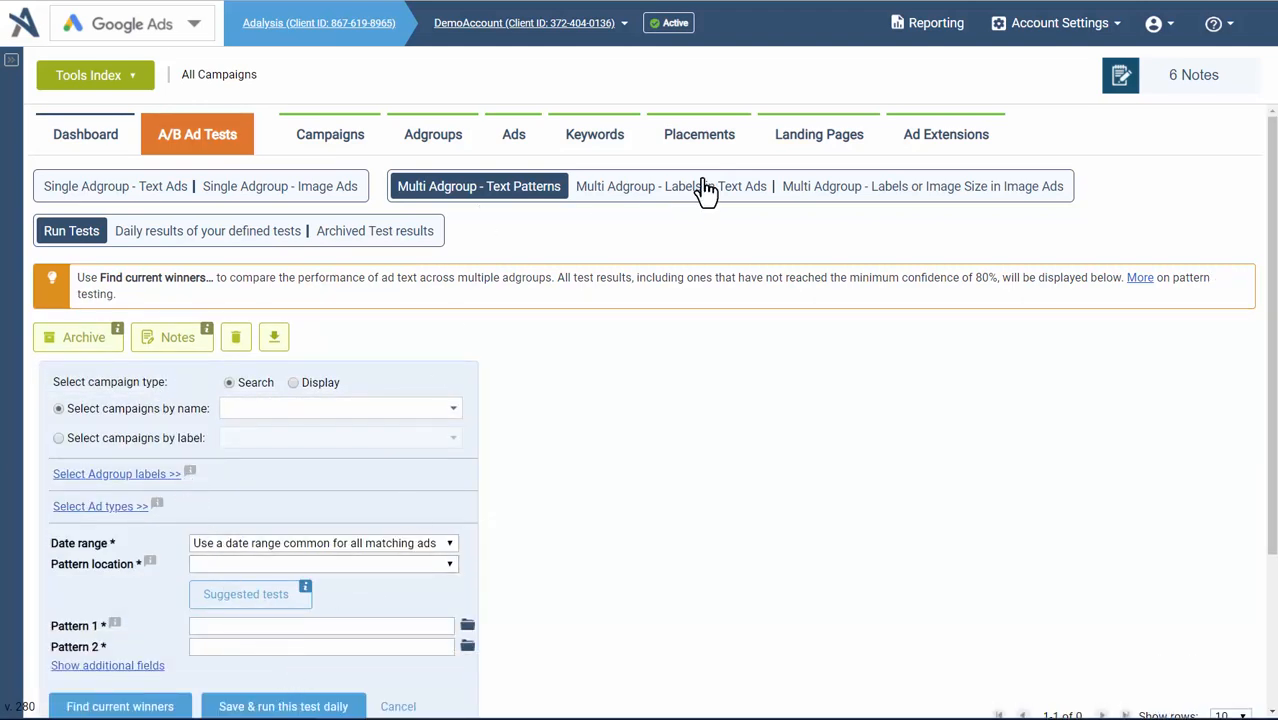
left_click(672, 186)
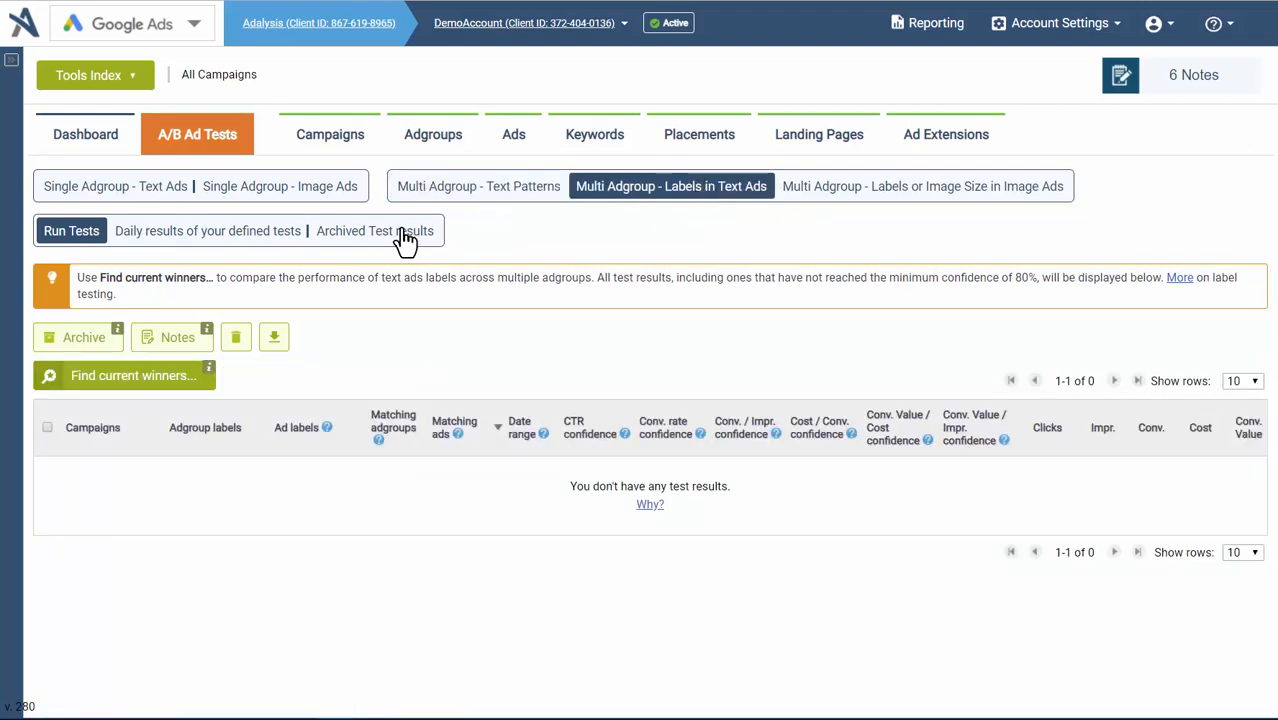
left_click(376, 232)
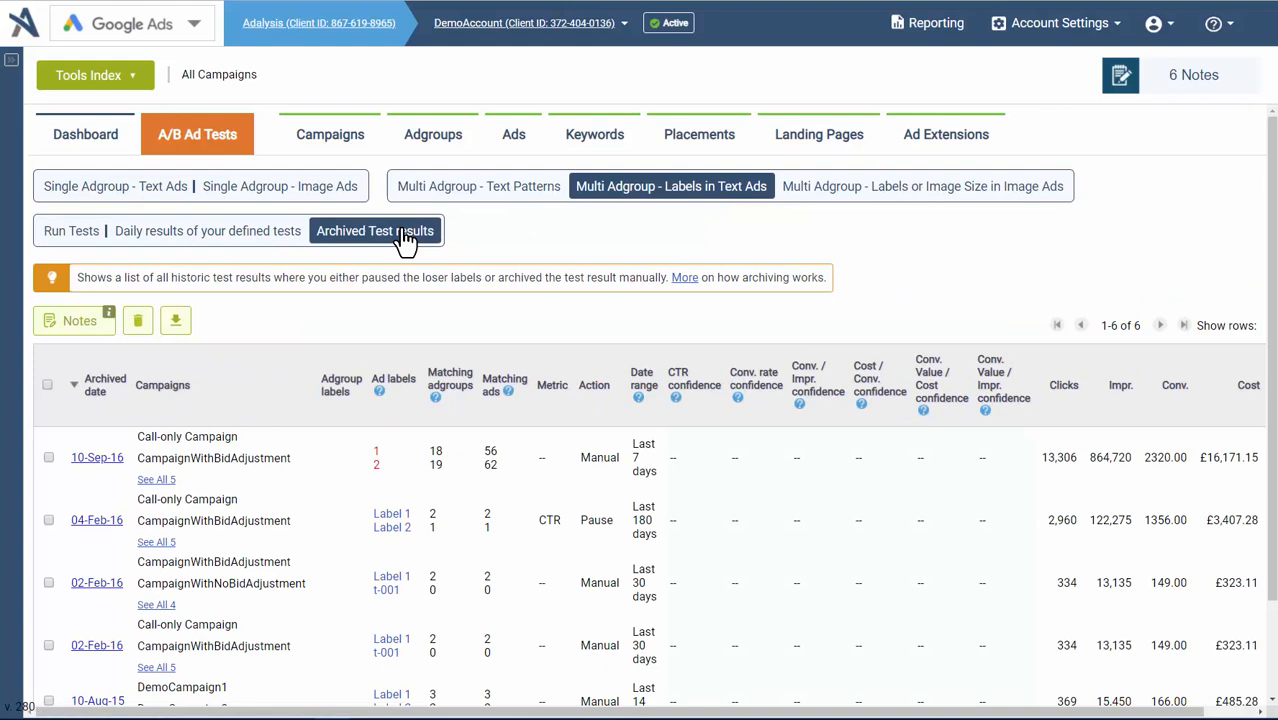
left_click(114, 186)
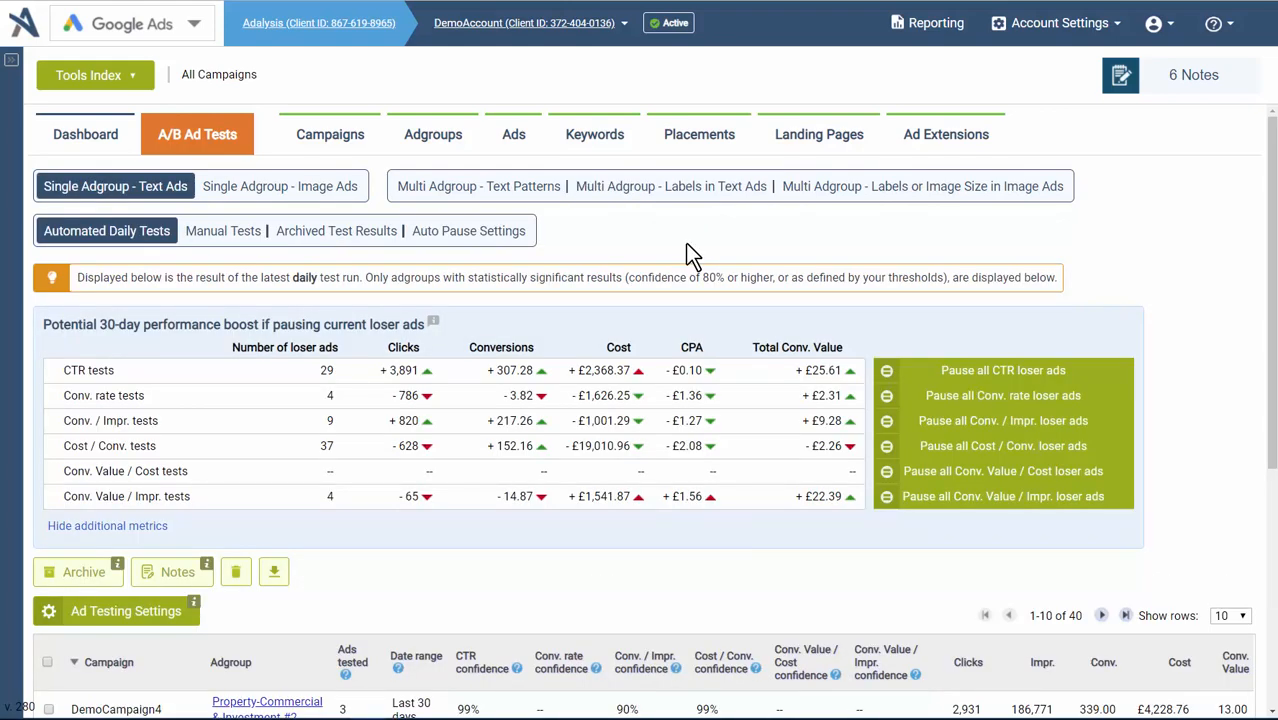
mouse_move(530, 212)
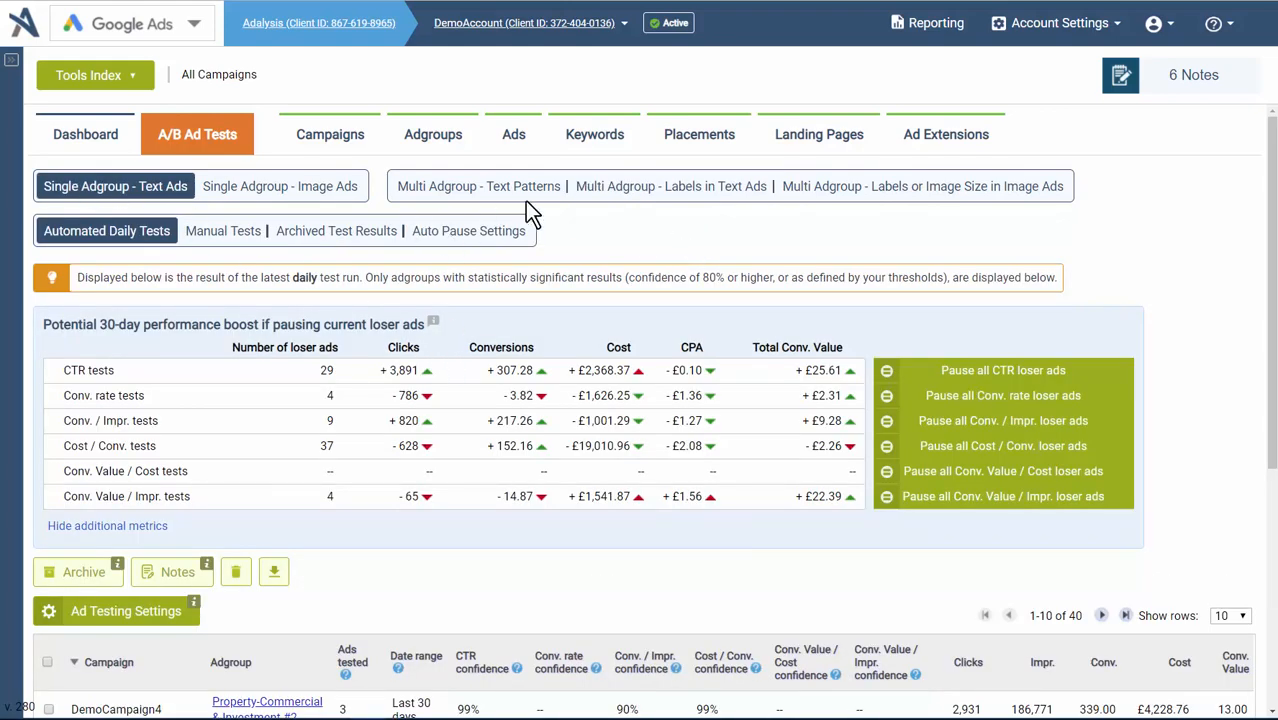